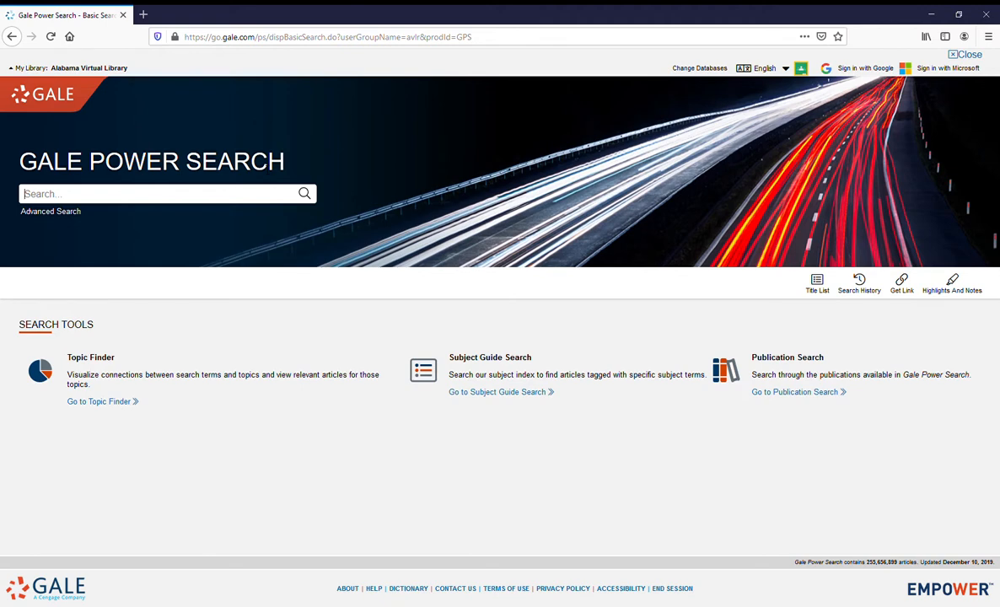
{"action": "mouse_move", "coordinate": [162, 271]}
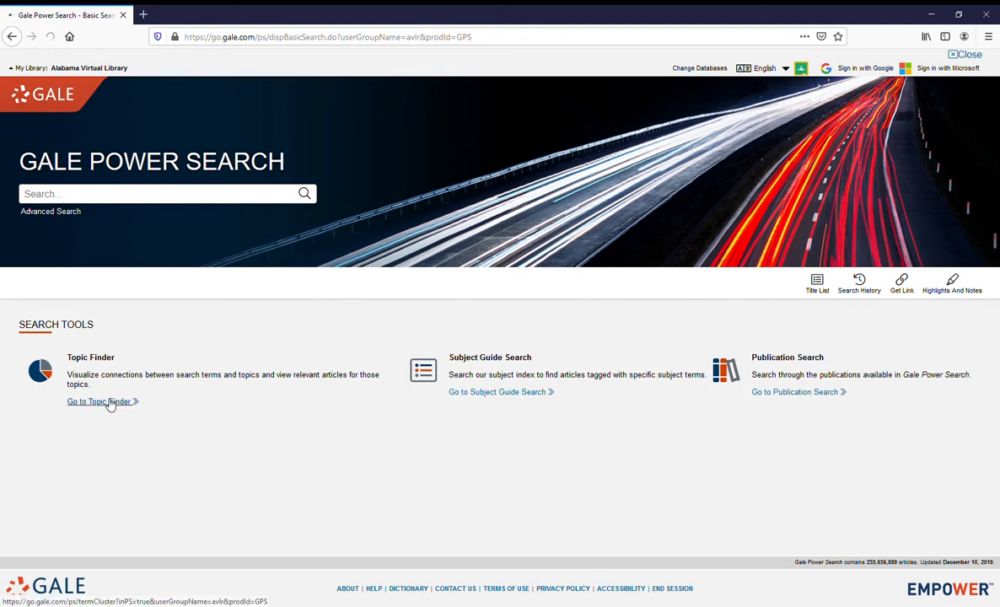
Step: Run a Topic Finder search for 'voting'
{"action": "left_click", "coordinate": [99, 401]}
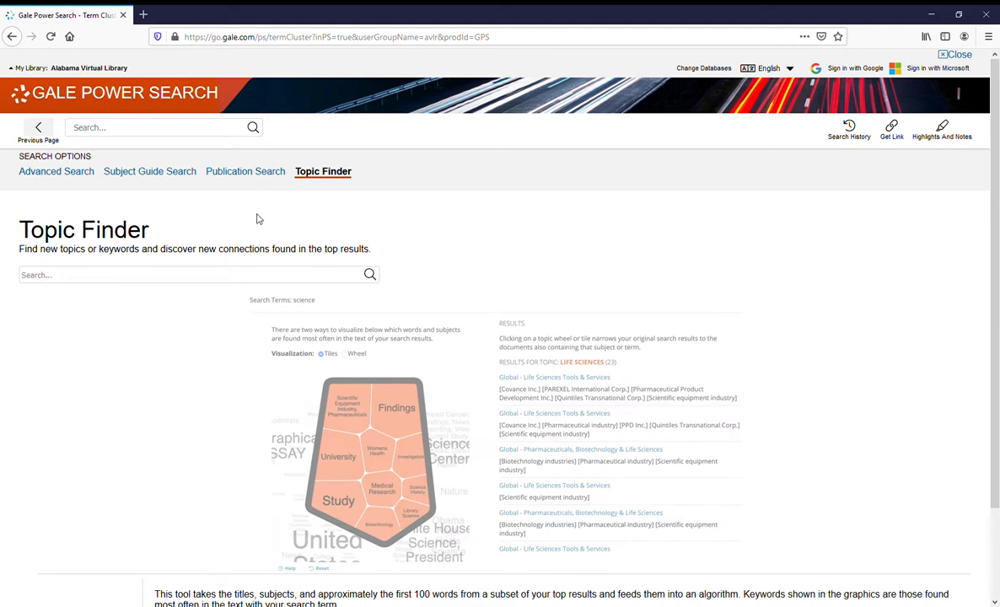
{"action": "type", "text": "voting"}
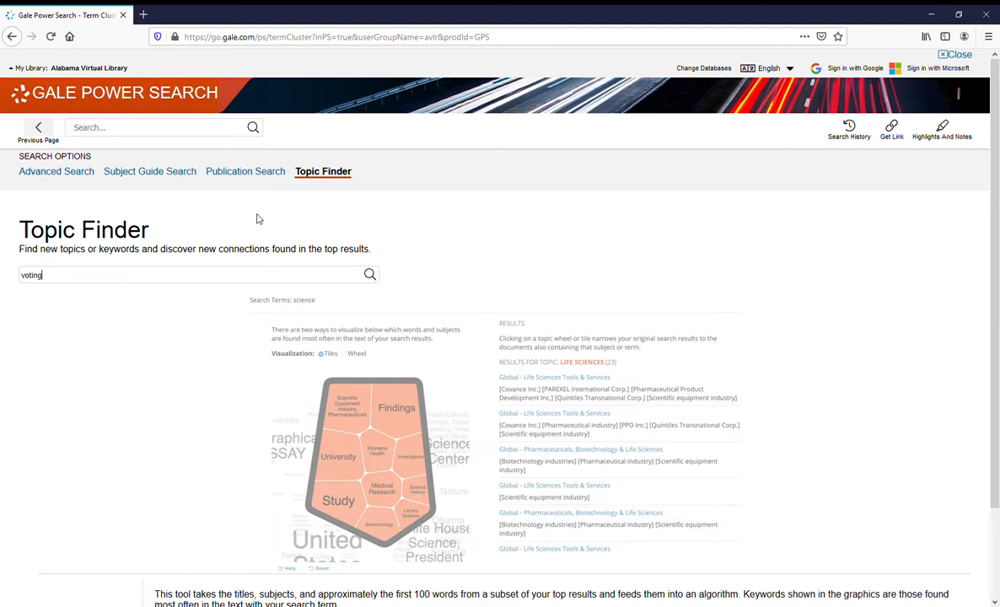
{"action": "left_click", "coordinate": [369, 274]}
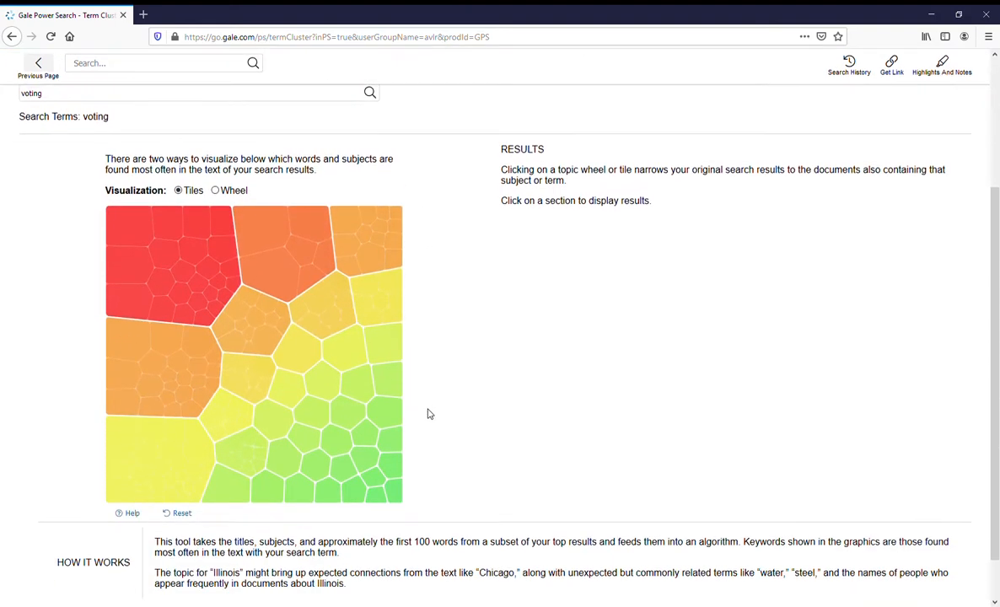
Step: Show the topics as a wheel, narrow through Election to Act, and open an article
{"action": "left_click", "coordinate": [215, 190]}
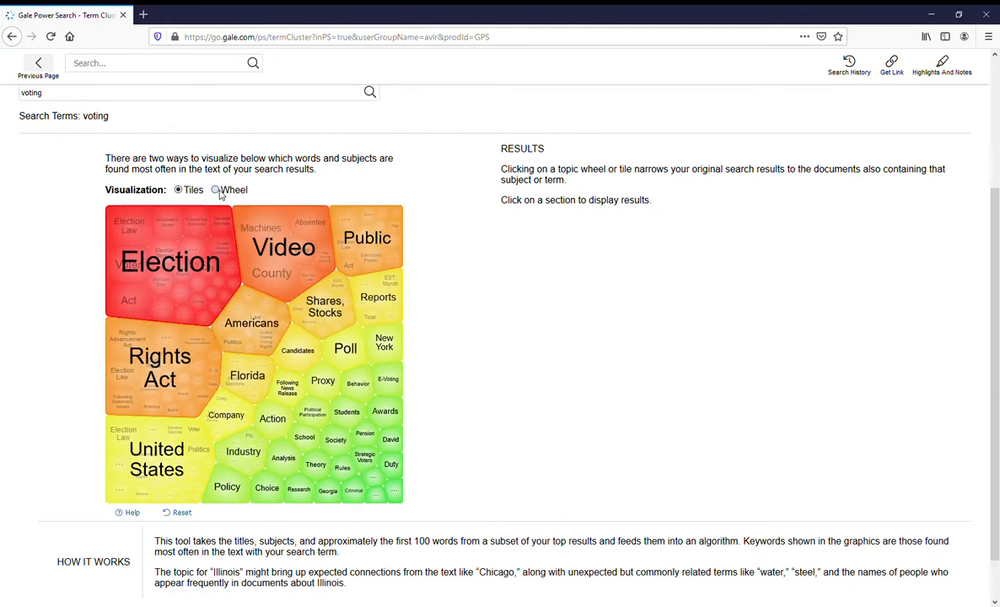
{"action": "left_click", "coordinate": [215, 190]}
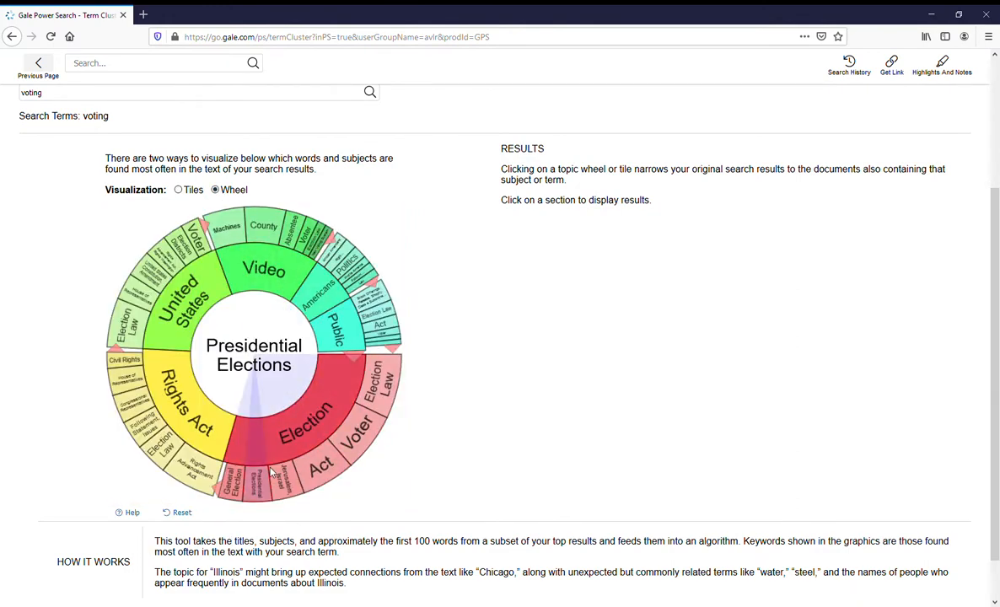
{"action": "left_click", "coordinate": [303, 421]}
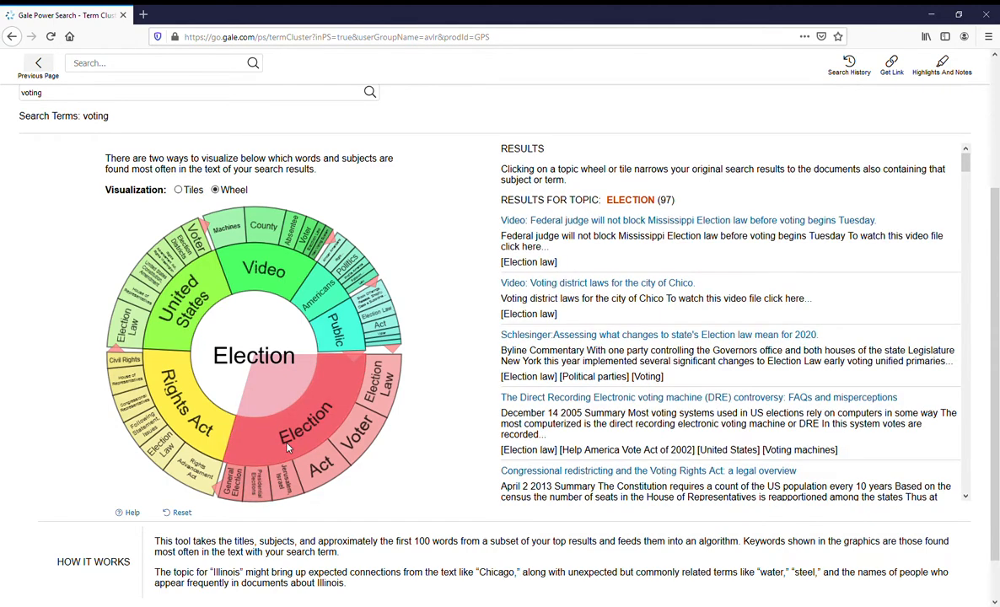
{"action": "left_click", "coordinate": [375, 371]}
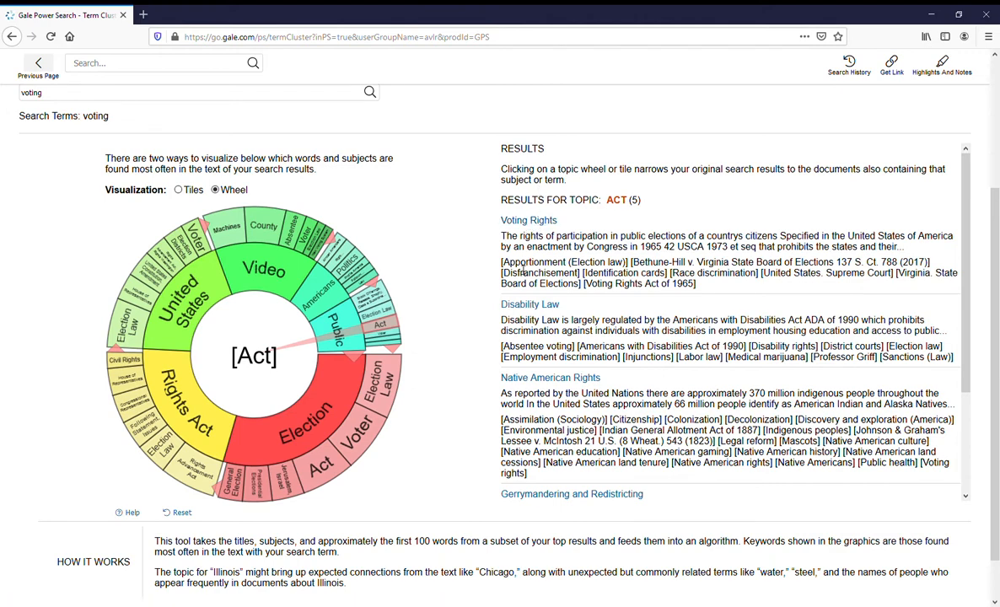
{"action": "left_click", "coordinate": [549, 376]}
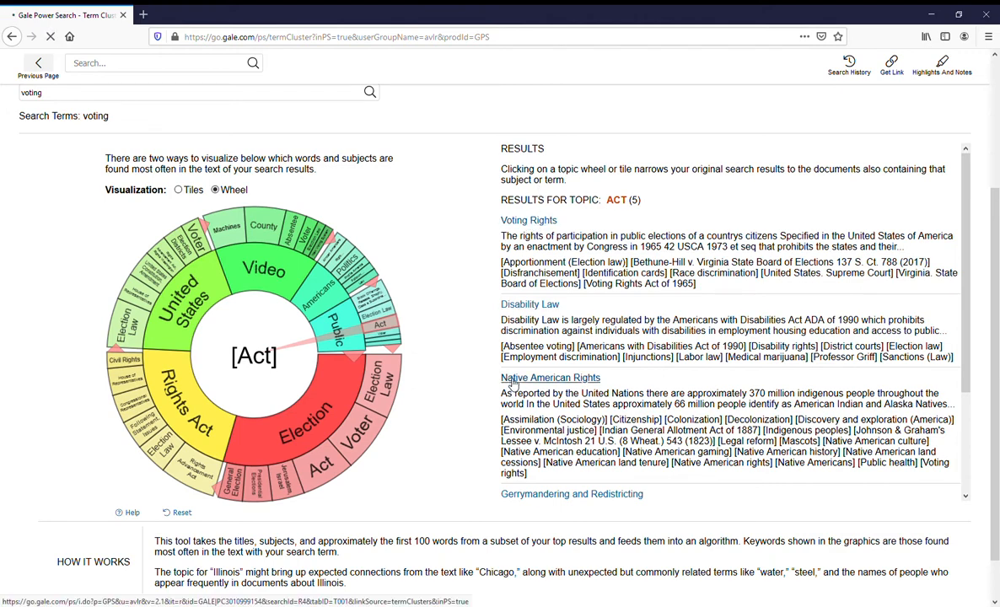
Step: Open and scroll through the Native American Rights article
{"action": "left_click", "coordinate": [549, 377]}
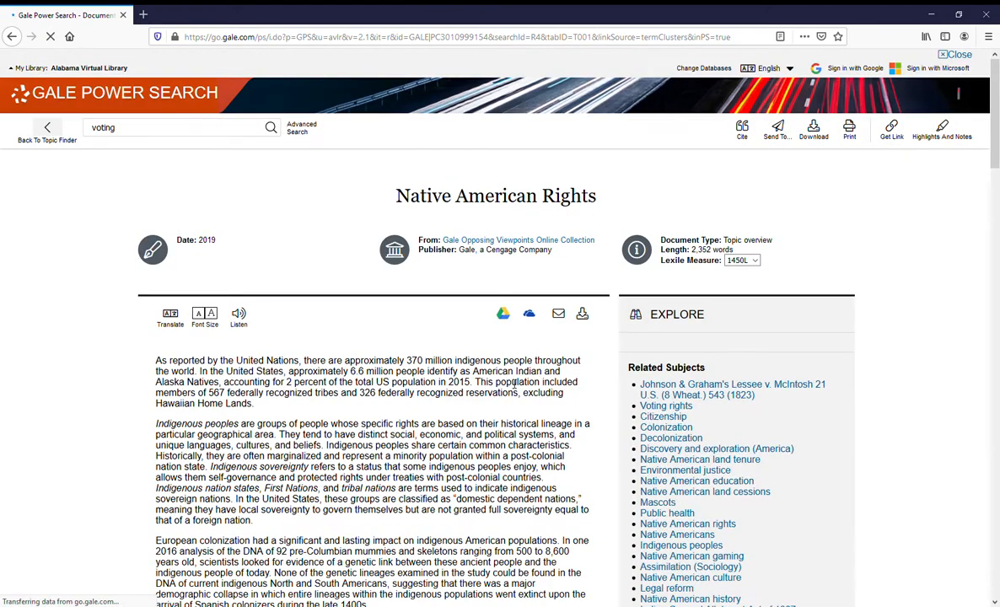
{"action": "scroll", "scroll_direction": "down", "scroll_amount": 3}
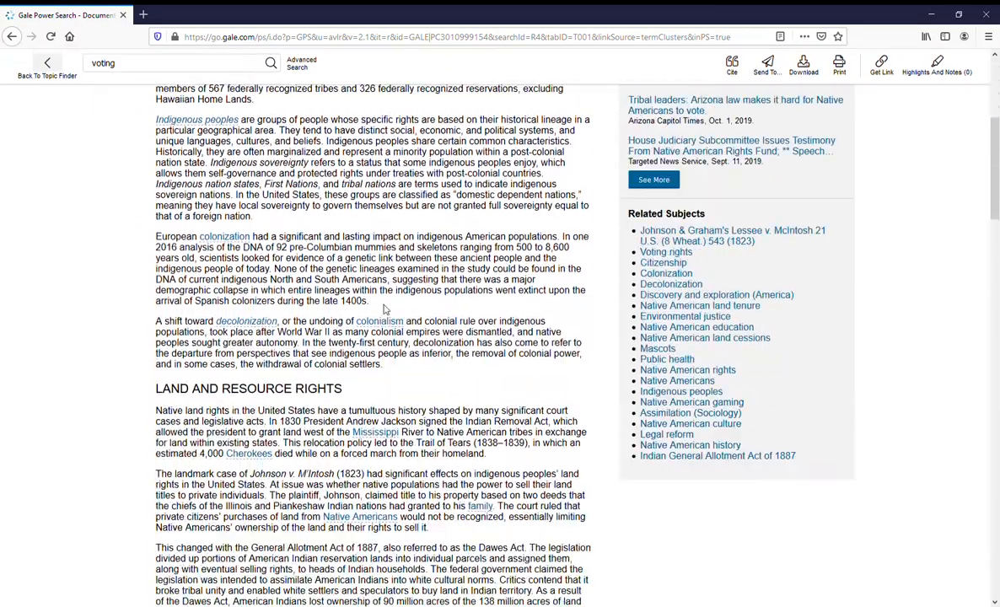
{"action": "scroll", "scroll_direction": "down", "scroll_amount": 3}
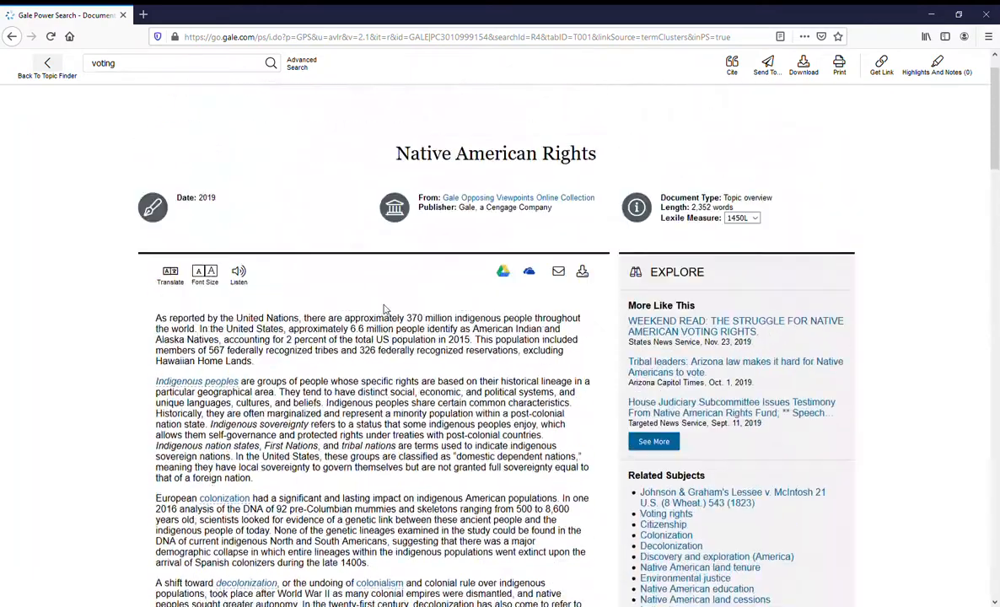
Step: Go back through Topic Finder to the Gale Power Search home page
{"action": "left_click", "coordinate": [48, 63]}
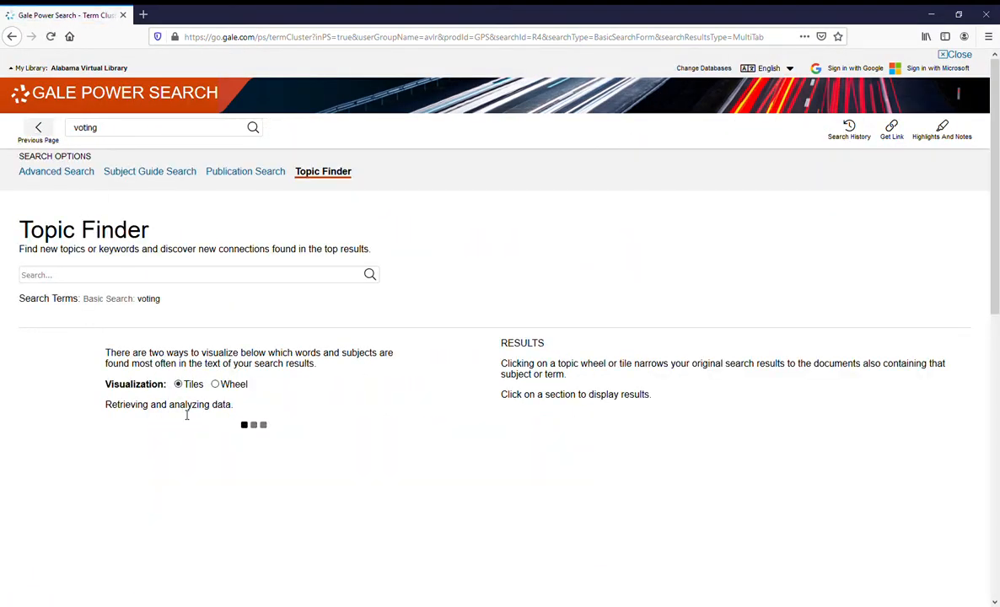
{"action": "left_click", "coordinate": [214, 383]}
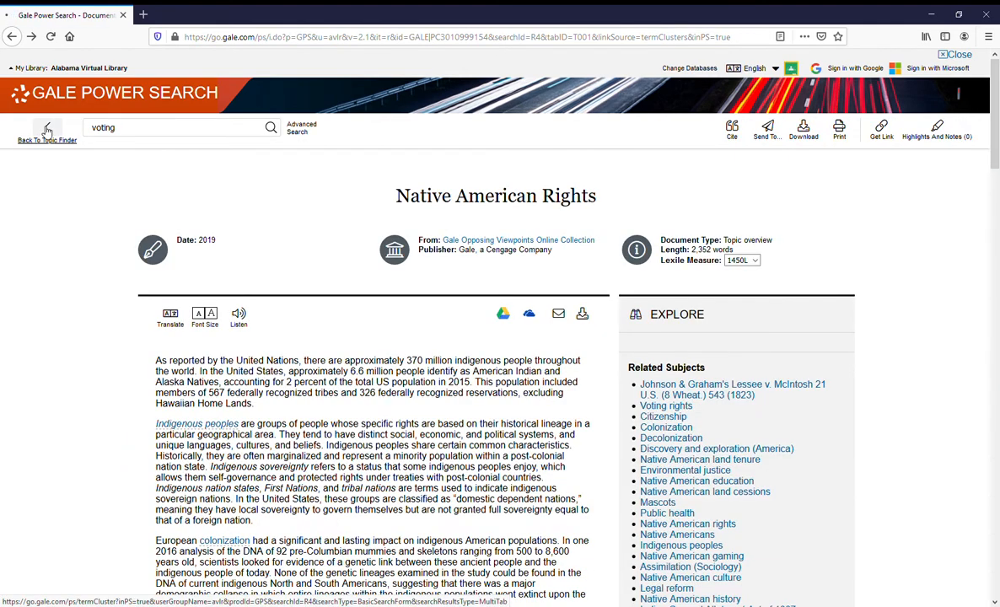
{"action": "left_click", "coordinate": [47, 132]}
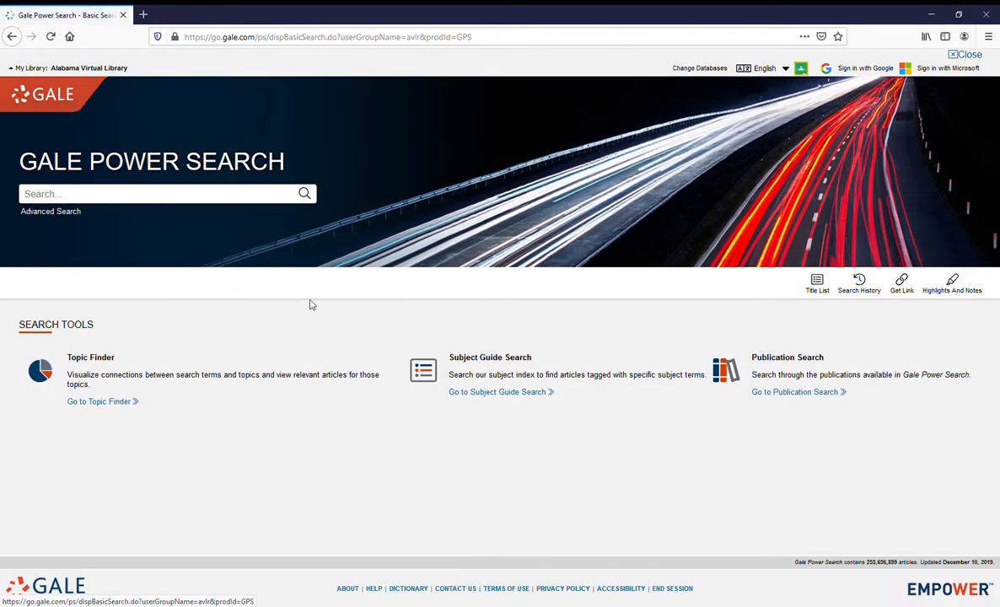
{"action": "mouse_move", "coordinate": [501, 396]}
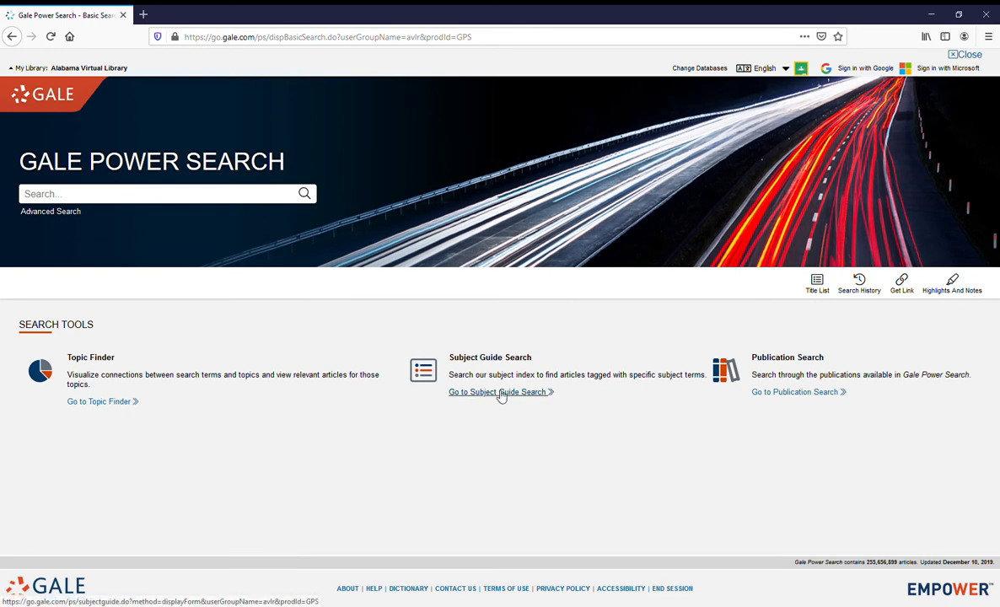
Step: Submit a Subject Guide Search for the suggested subject 'Voting' with Full Text Documents checked
{"action": "left_click", "coordinate": [497, 391]}
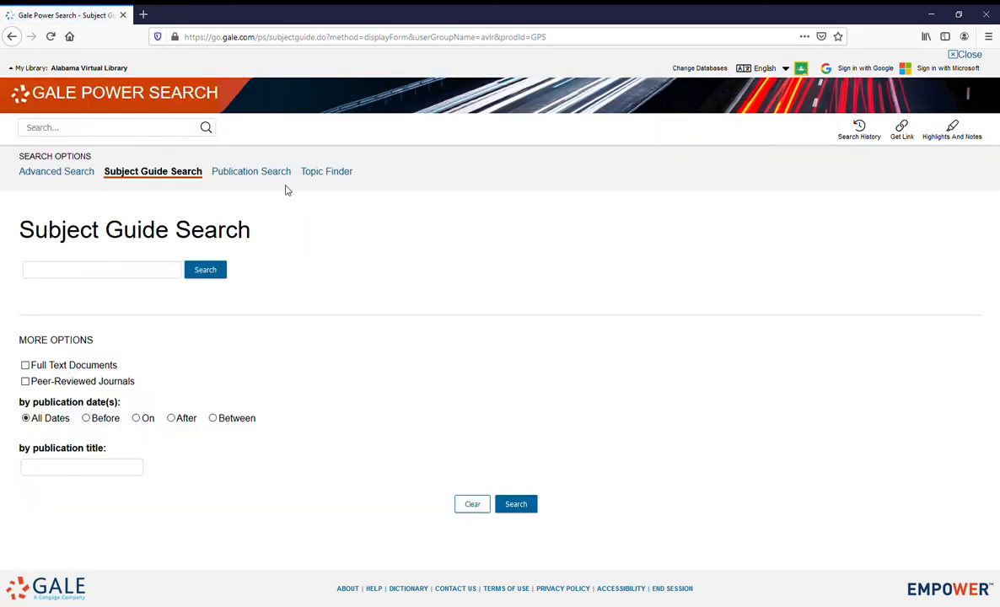
{"action": "type", "text": "voting"}
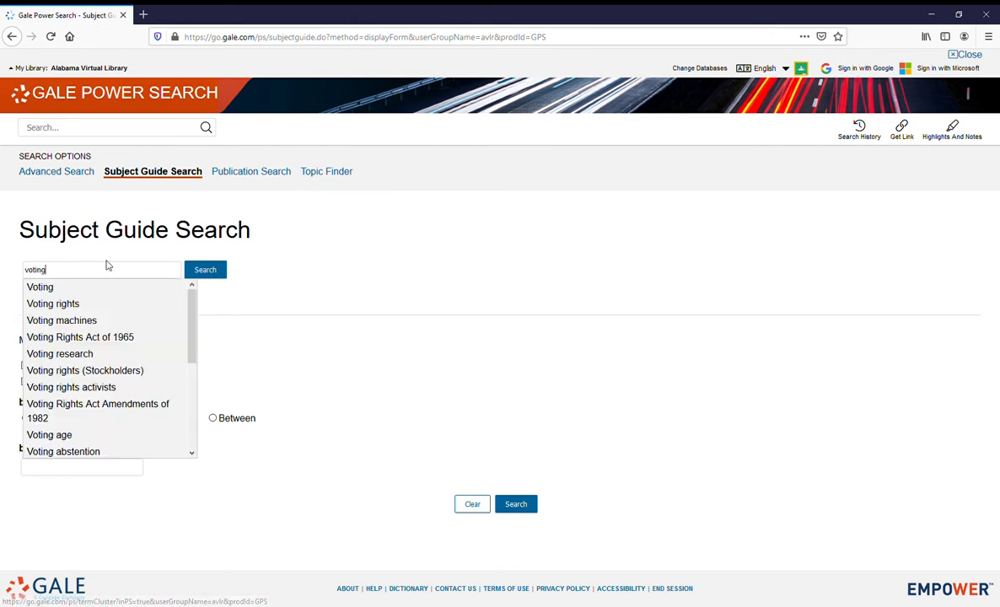
{"action": "left_click", "coordinate": [40, 287]}
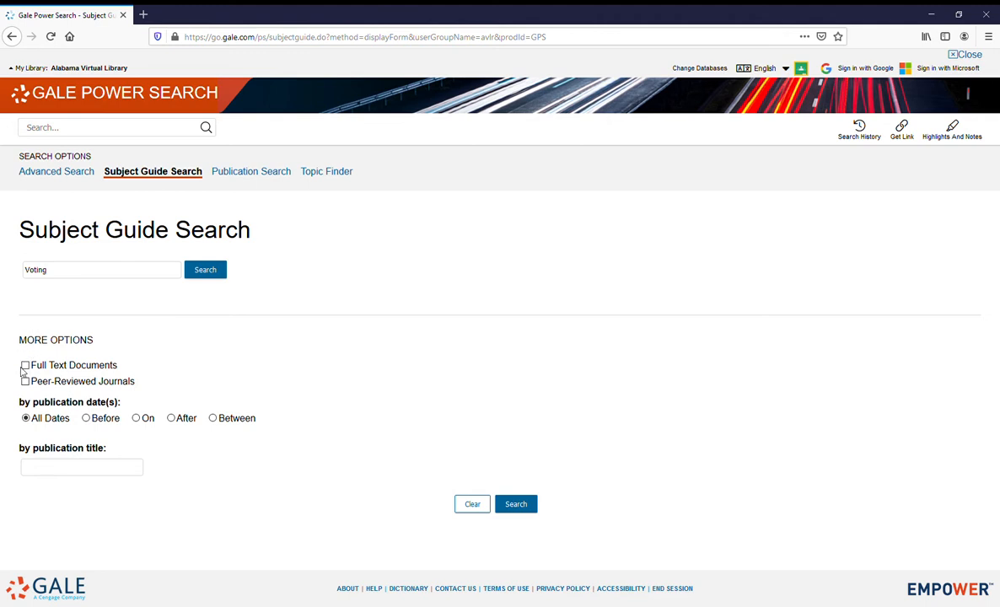
{"action": "left_click", "coordinate": [25, 365]}
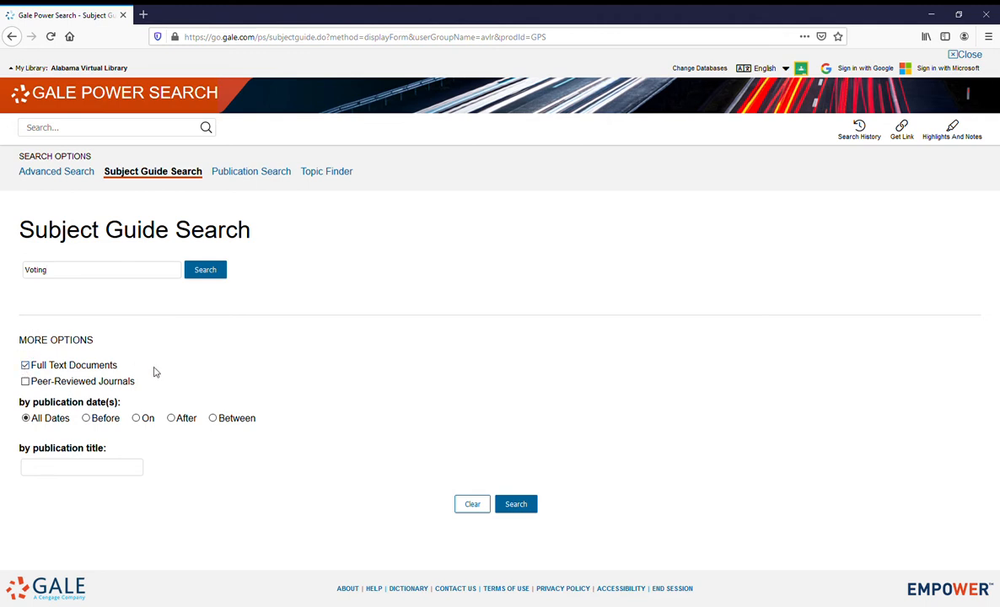
{"action": "mouse_move", "coordinate": [88, 342]}
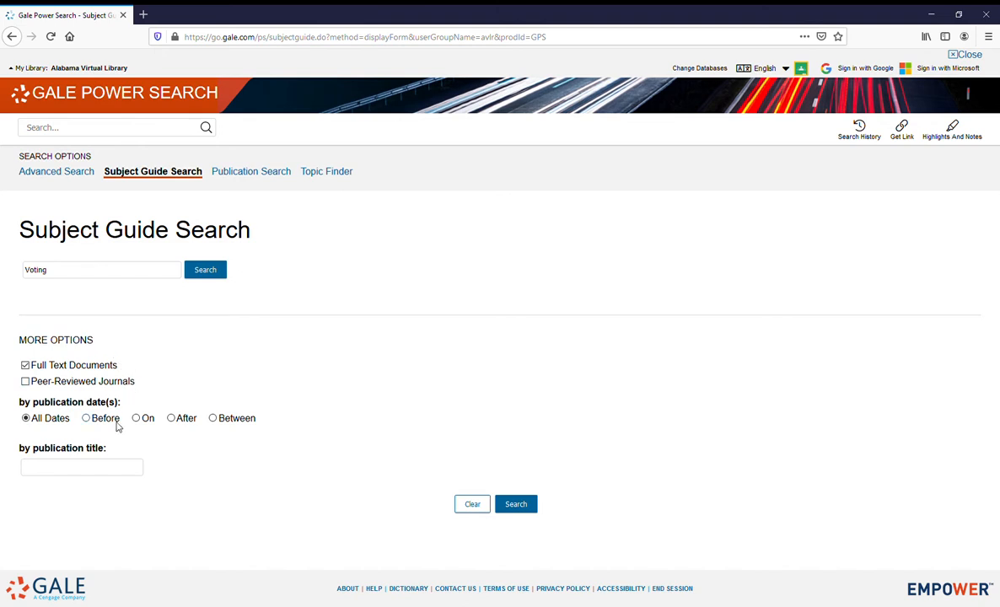
{"action": "left_click", "coordinate": [514, 504]}
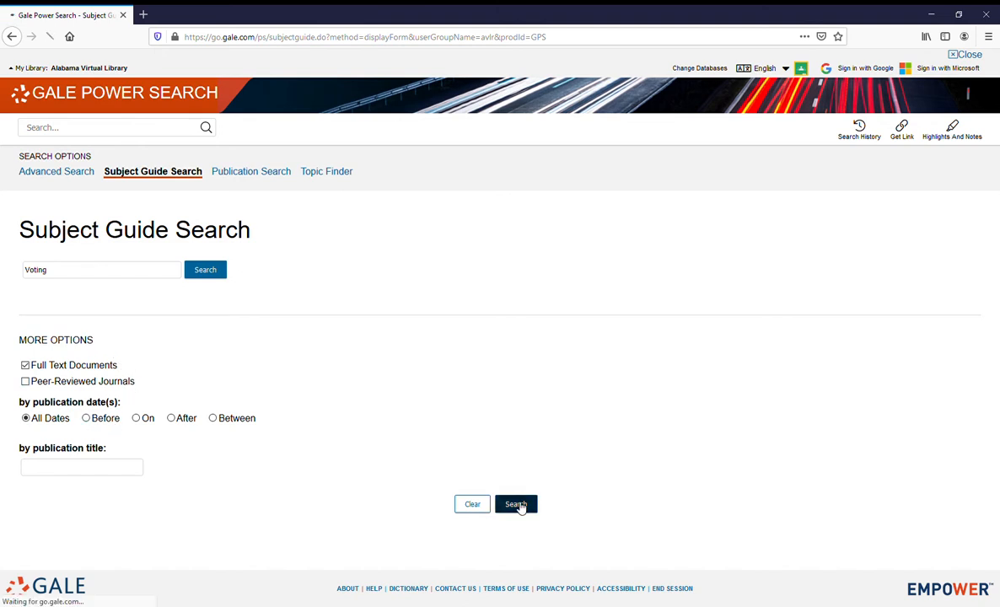
{"action": "left_click", "coordinate": [515, 503]}
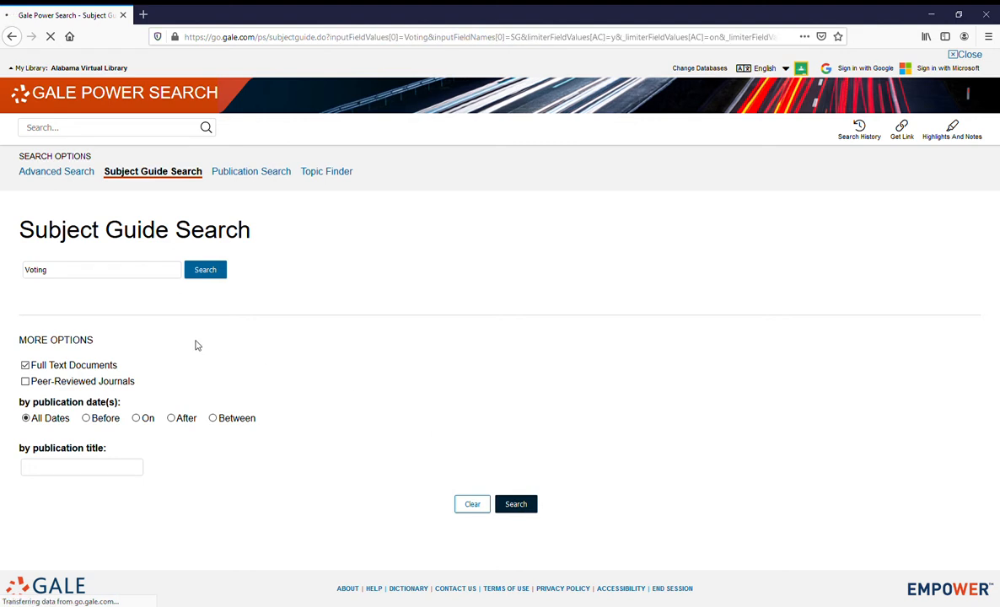
Step: Expand the Voting subdivisions and open the 'Crimes against' subdivision
{"action": "left_click", "coordinate": [204, 269]}
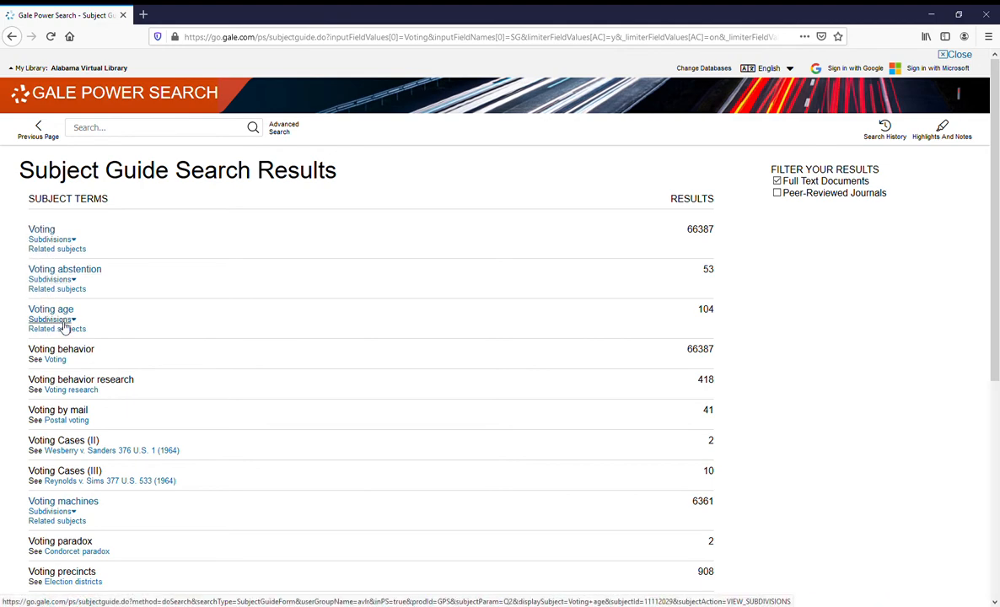
{"action": "scroll", "scroll_direction": "down", "scroll_amount": 3}
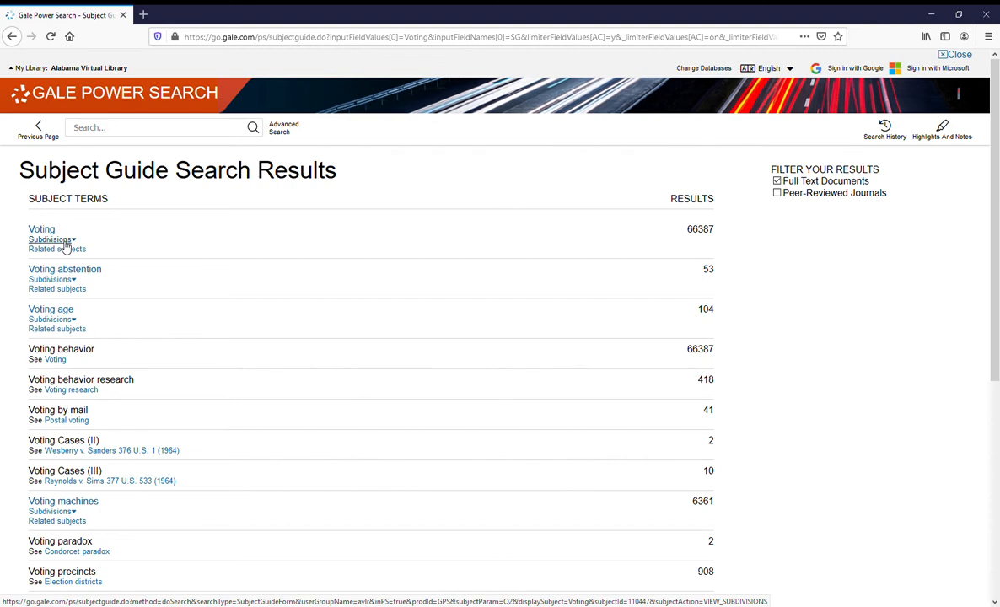
{"action": "left_click", "coordinate": [49, 238]}
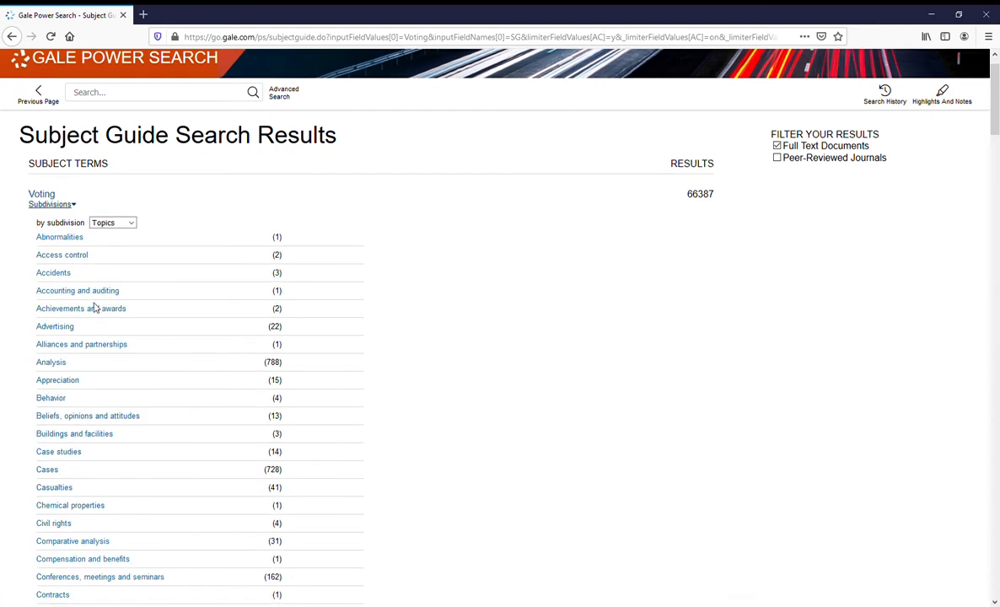
{"action": "scroll", "scroll_direction": "down", "scroll_amount": 3}
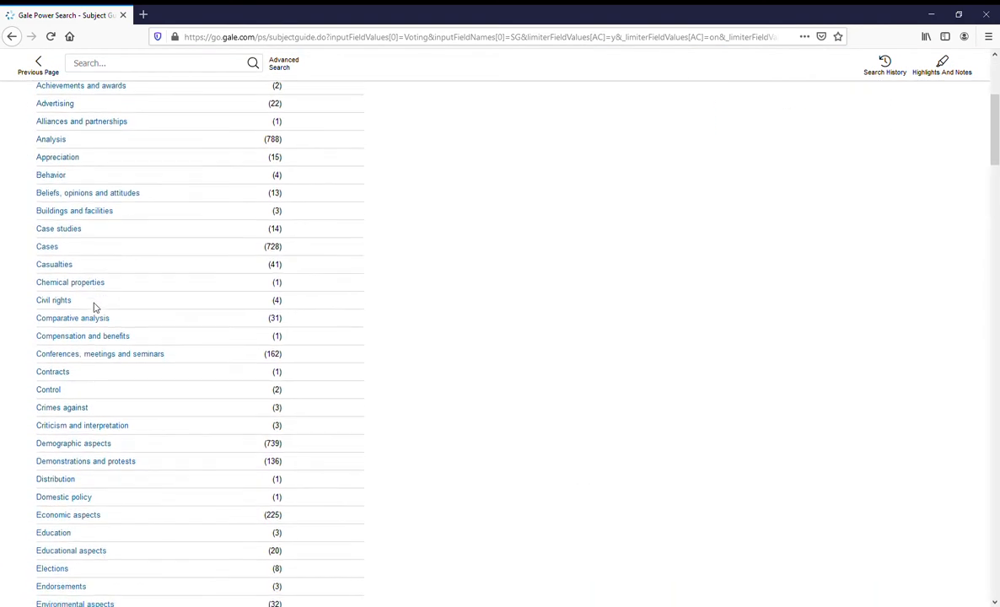
{"action": "scroll", "scroll_direction": "down", "scroll_amount": 3}
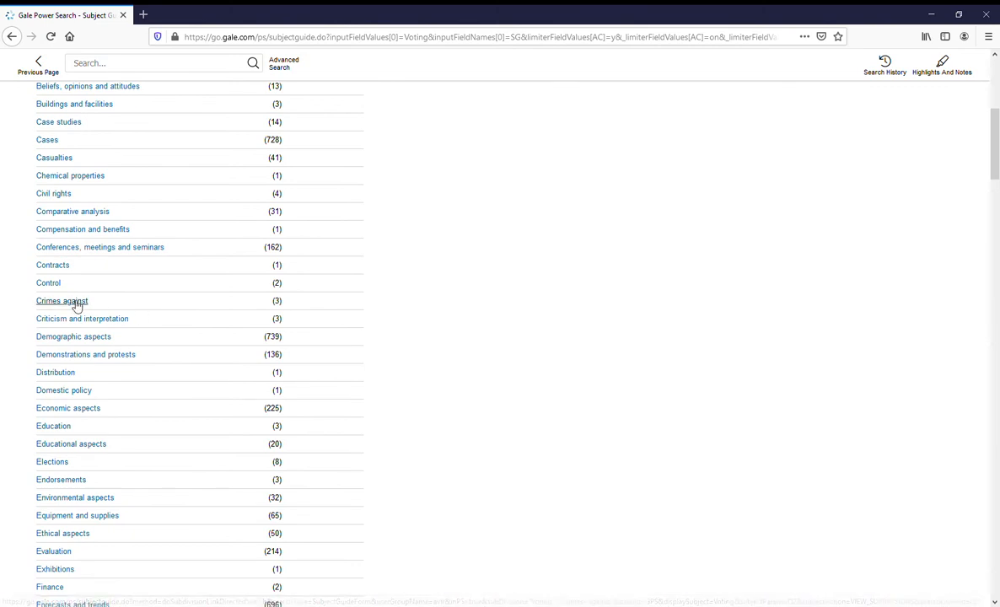
{"action": "left_click", "coordinate": [62, 301]}
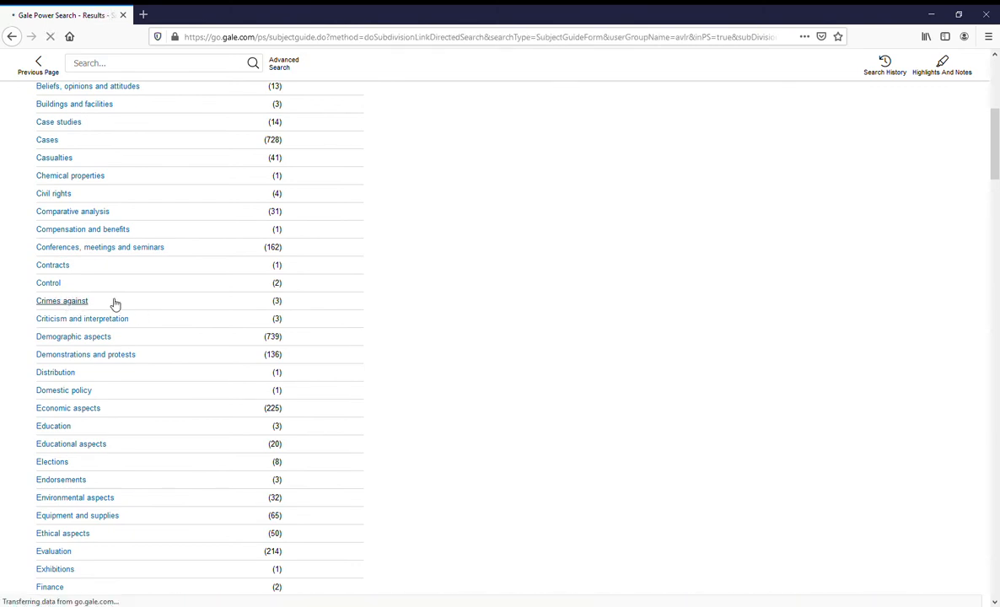
Step: Open the Brazilian Regional Electoral Court article from the Crimes against results
{"action": "left_click", "coordinate": [61, 301]}
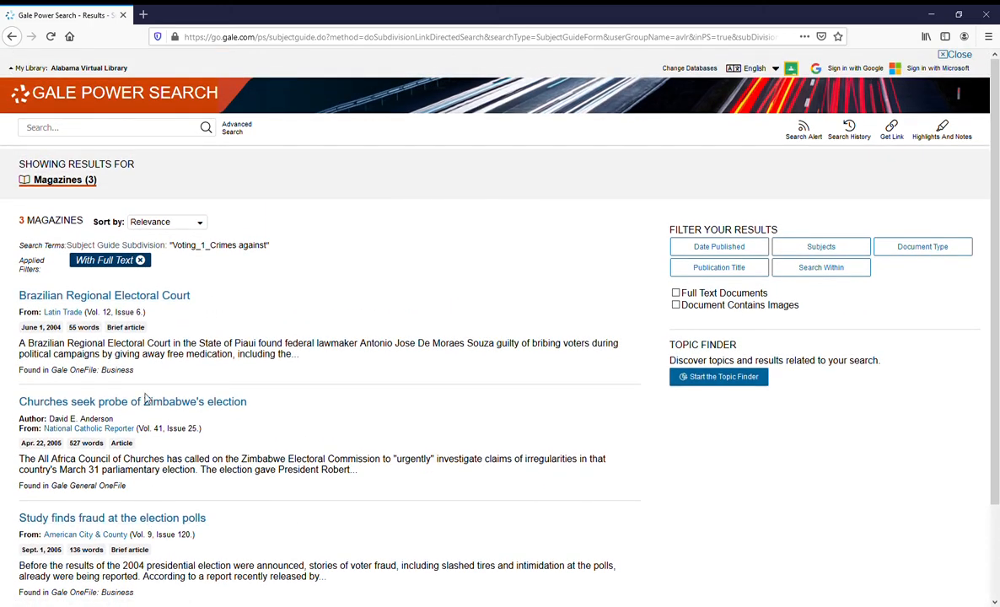
{"action": "left_click", "coordinate": [104, 295]}
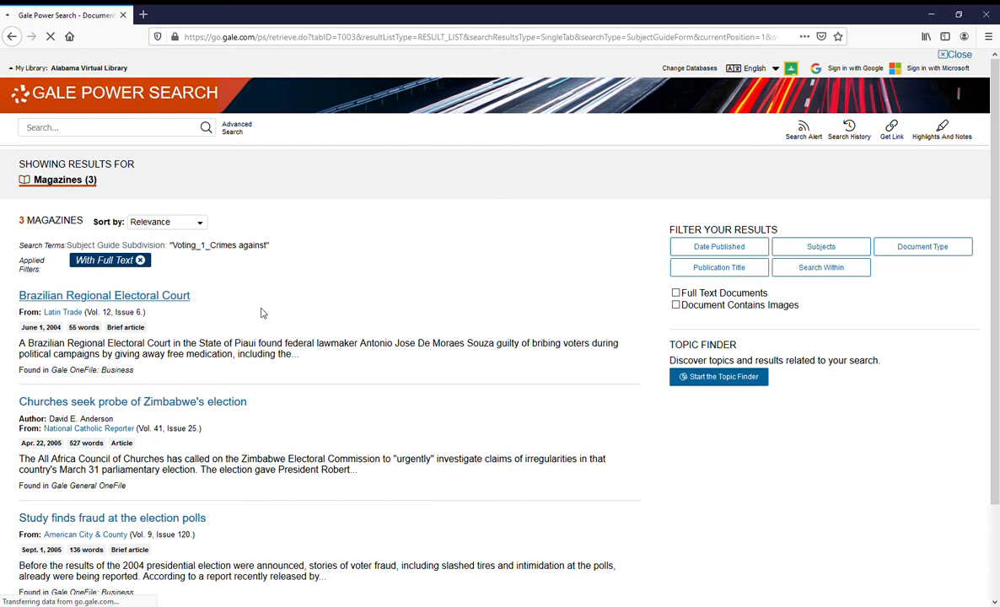
{"action": "left_click", "coordinate": [104, 295]}
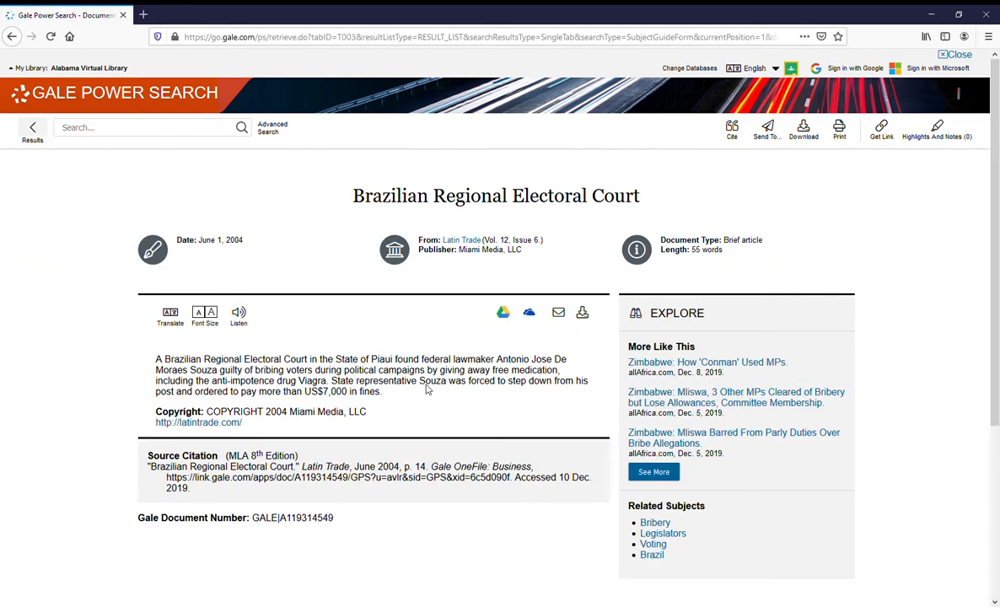
{"action": "mouse_move", "coordinate": [52, 92]}
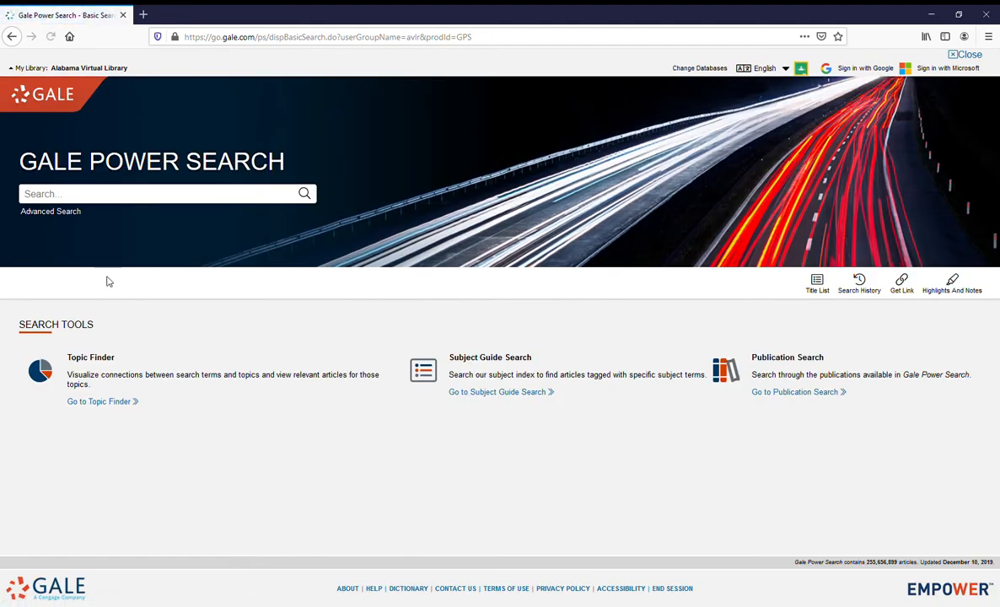
{"action": "mouse_move", "coordinate": [386, 258]}
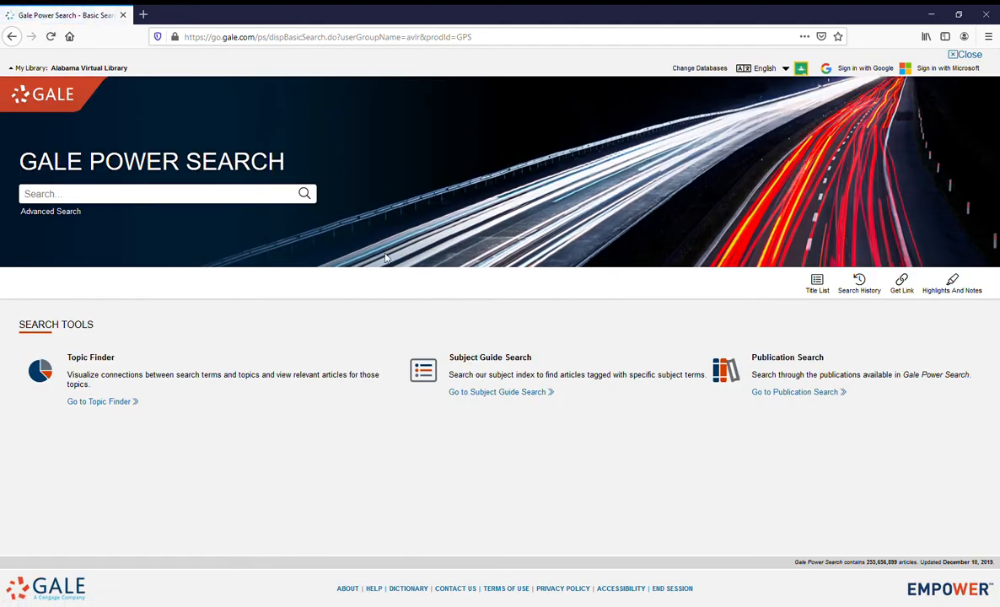
{"action": "mouse_move", "coordinate": [214, 214]}
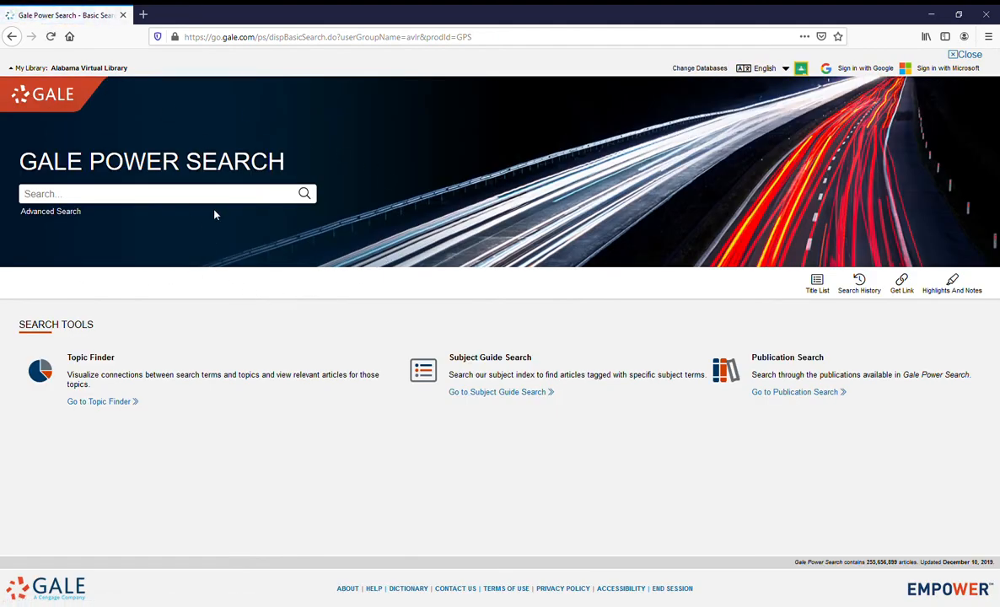
Step: Search for 'voting' and scroll the 147,573 full-text magazine results
{"action": "type", "text": "voting"}
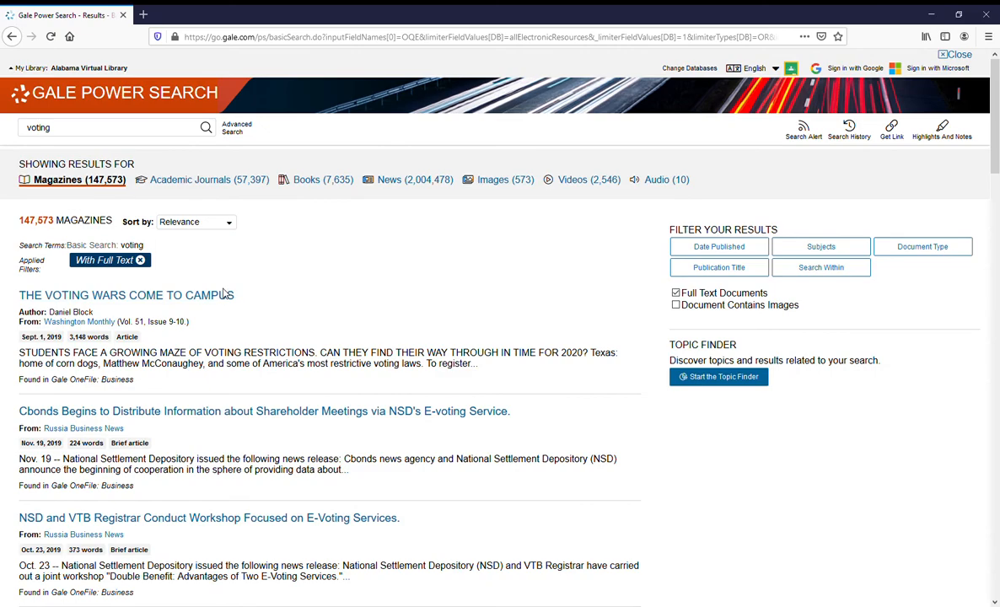
{"action": "scroll", "scroll_direction": "down", "scroll_amount": 3}
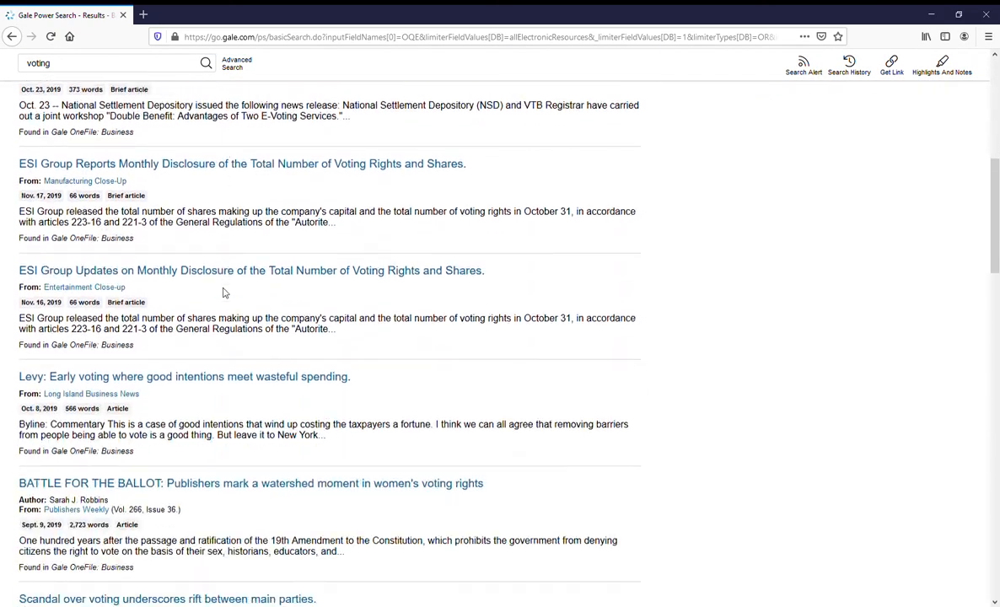
{"action": "scroll", "scroll_direction": "down", "scroll_amount": 3}
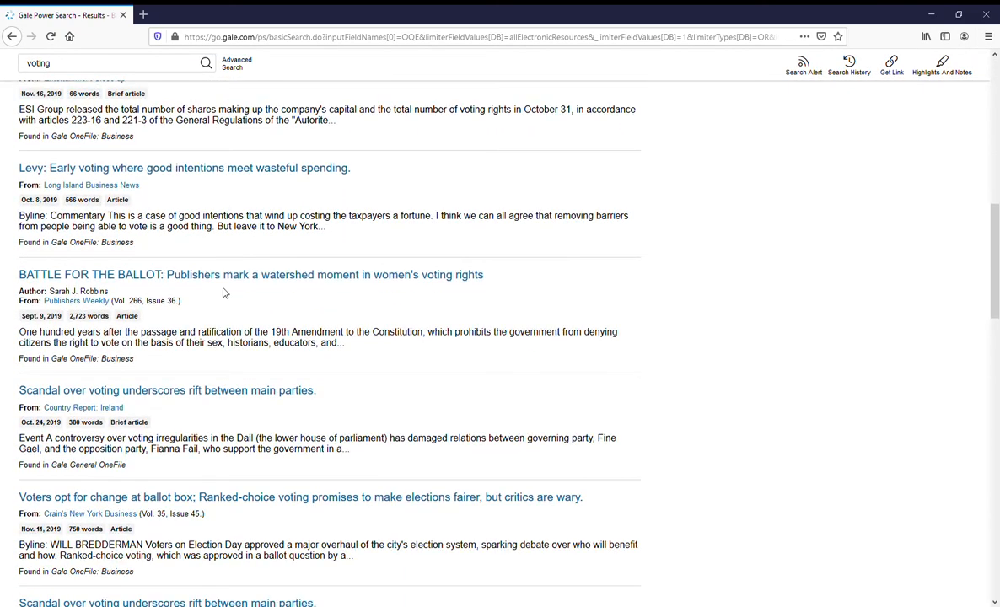